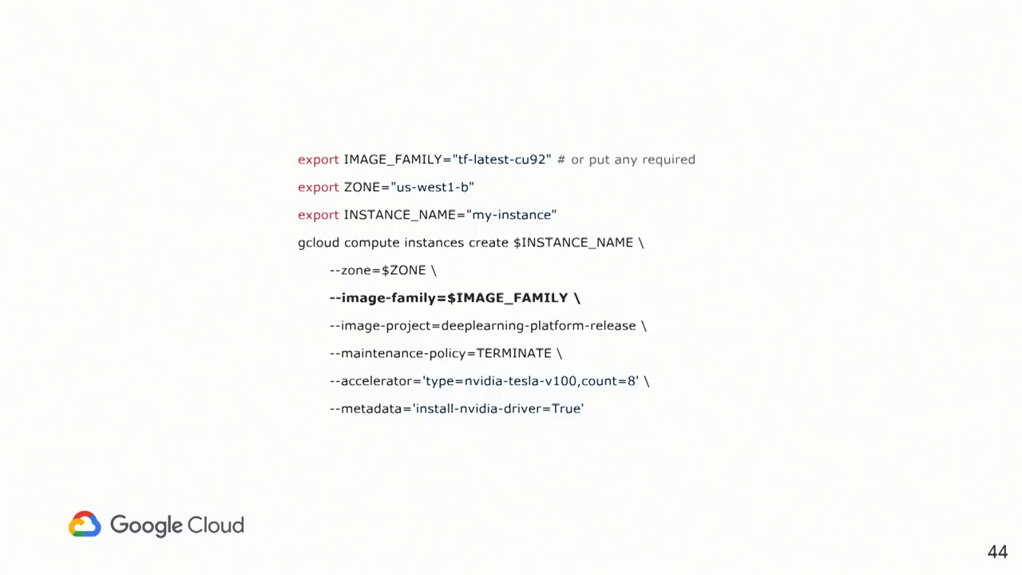
- Advance the deck past the image-project, maintenance-policy and quotas slides
{"action": "key", "text": "Right"}
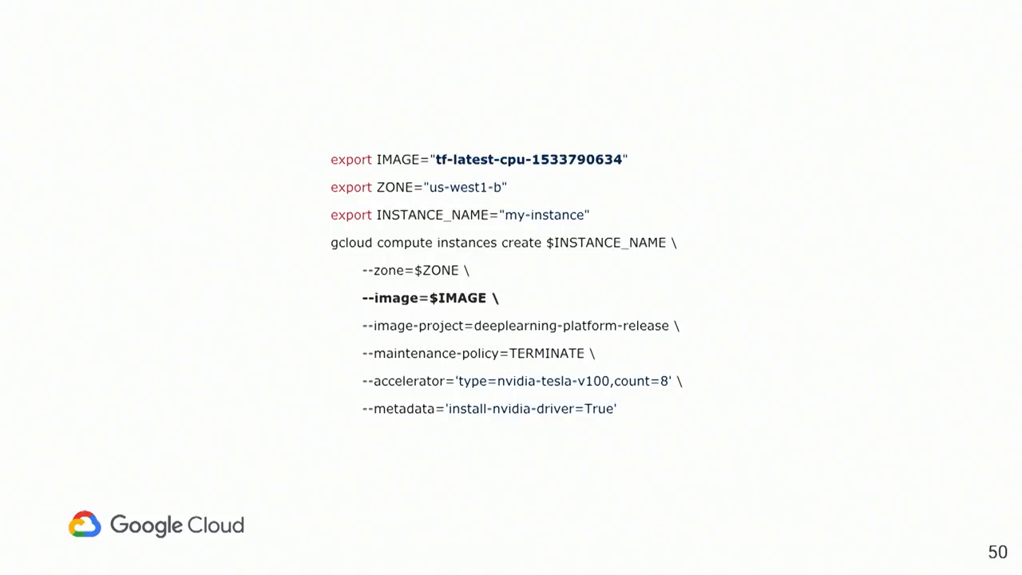
{"action": "key", "text": "Right"}
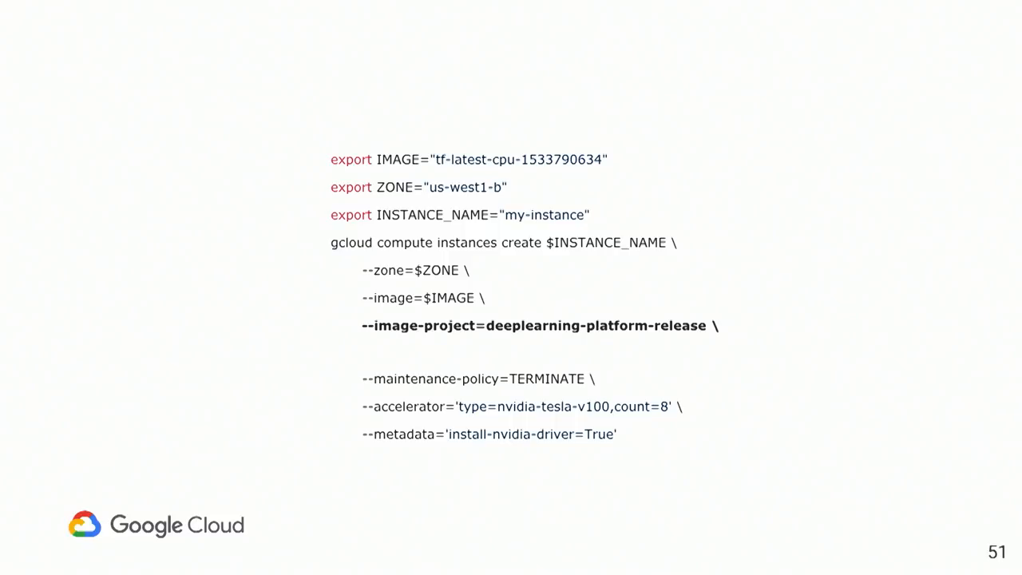
{"action": "key", "text": "Right"}
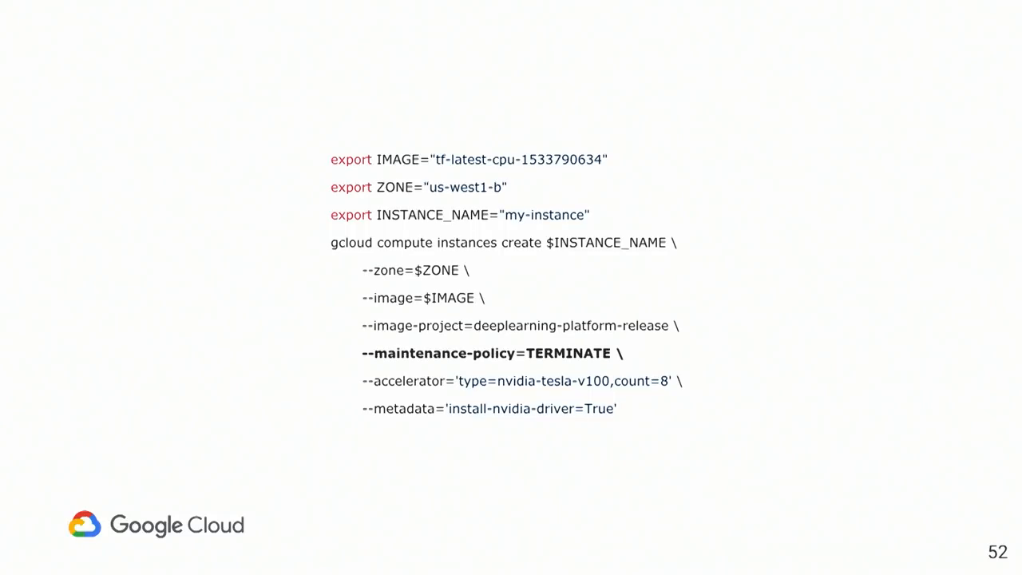
{"action": "key", "text": "Right"}
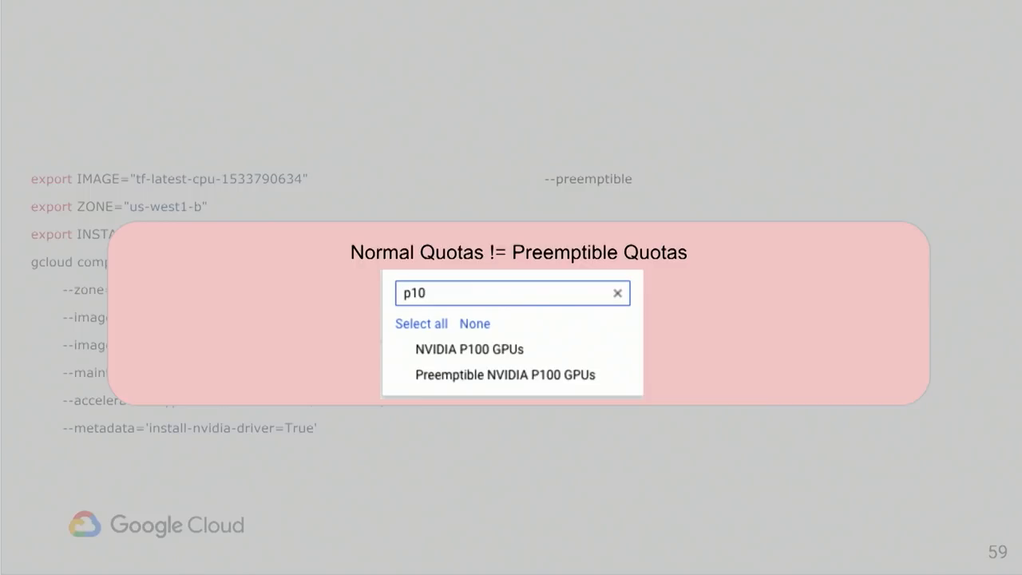
{"action": "key", "text": "Right"}
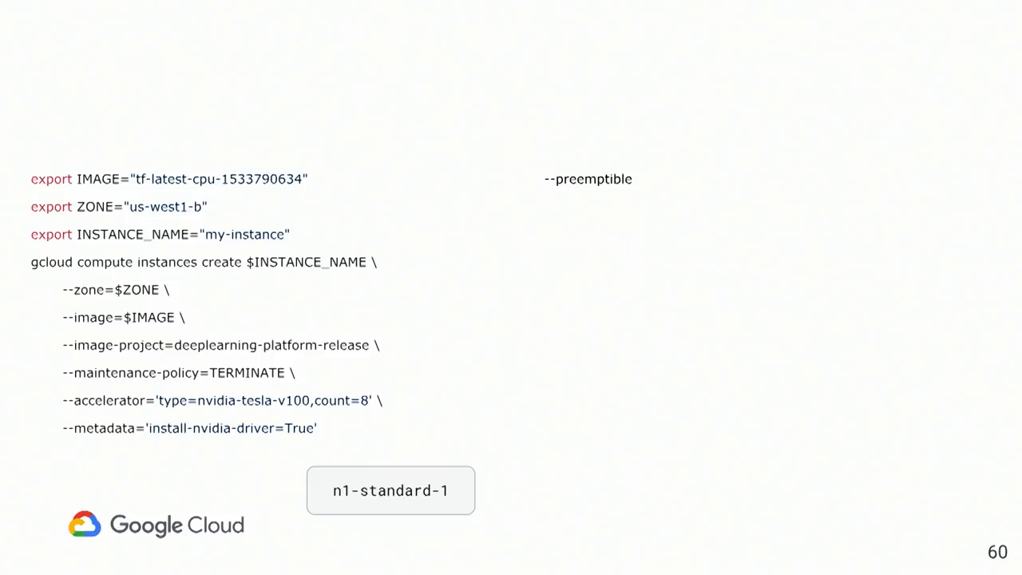
{"action": "key", "text": "Right"}
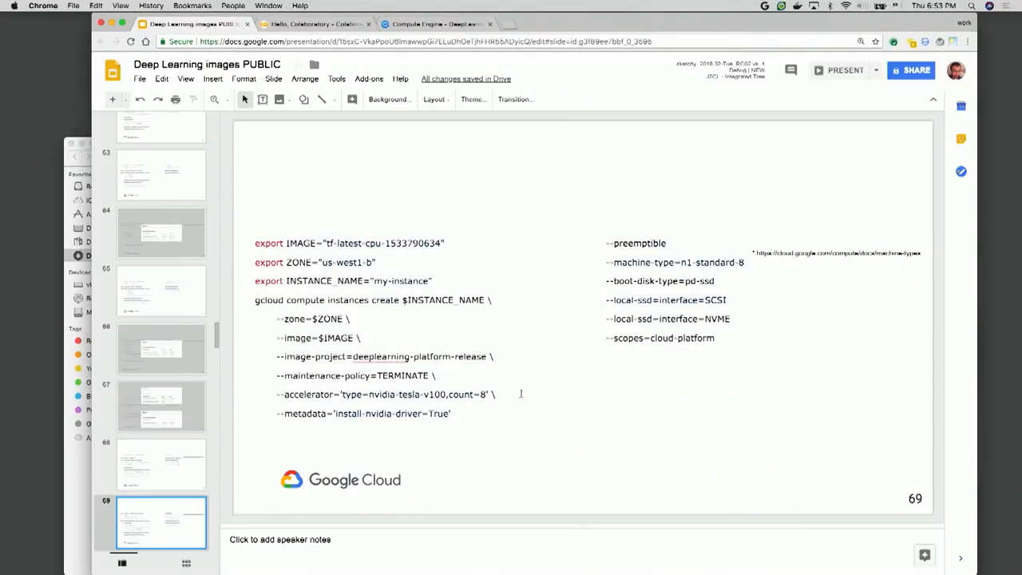
- In Cloud Console, start a Cloud TPU node named node-1 with IP range 10.0
{"action": "left_click", "coordinate": [433, 23]}
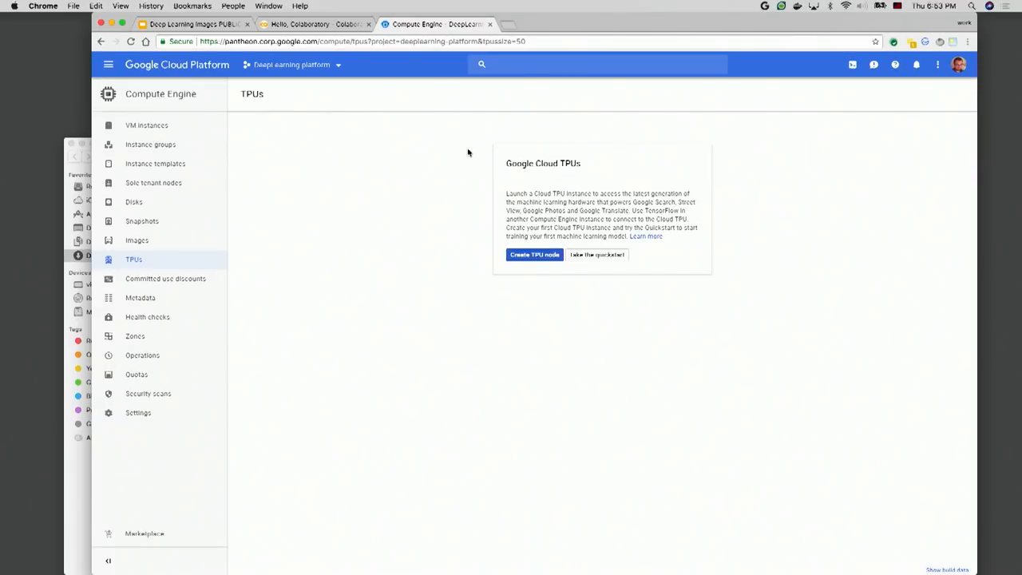
{"action": "left_click", "coordinate": [534, 254]}
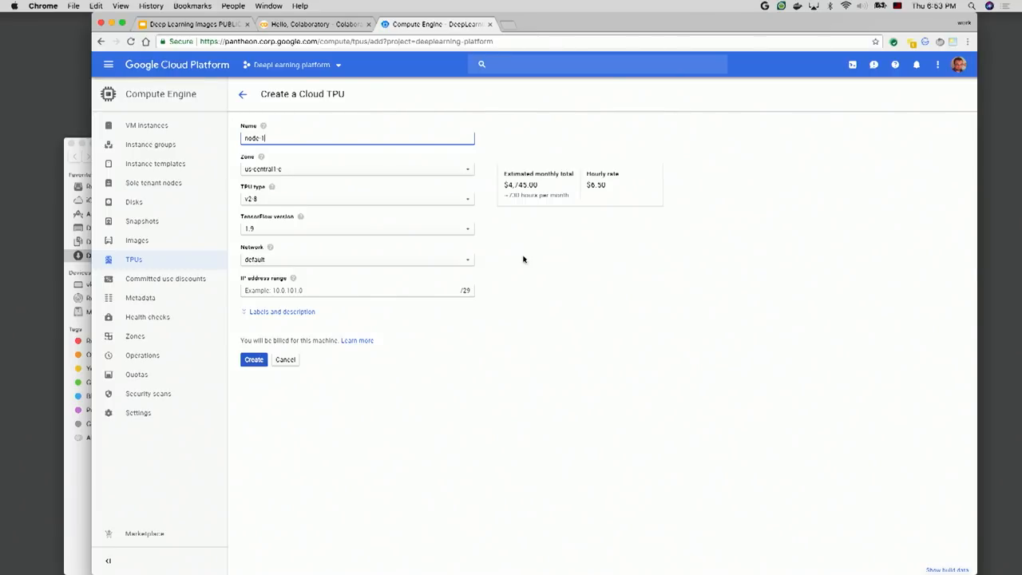
{"action": "left_click", "coordinate": [353, 290]}
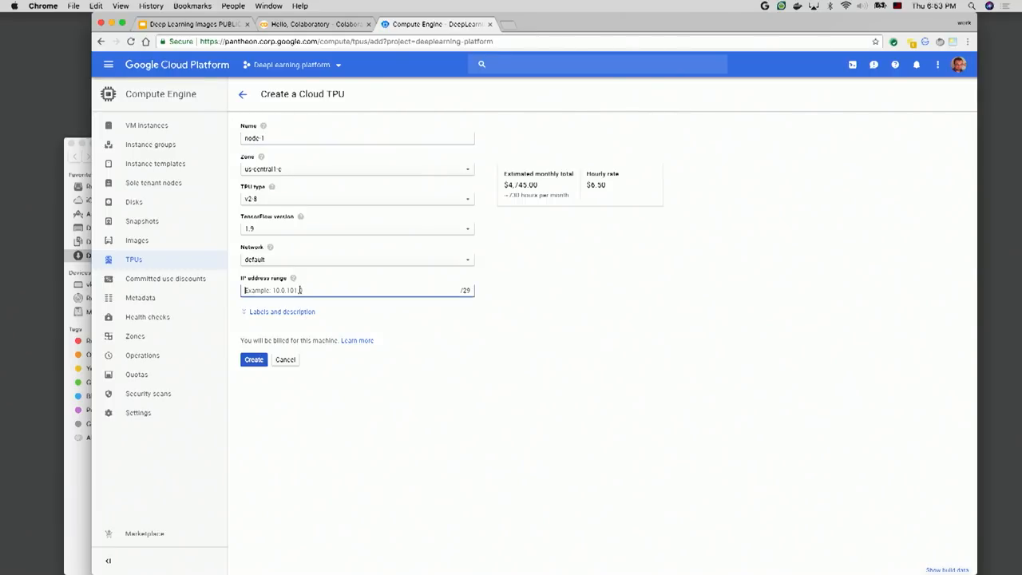
{"action": "type", "text": "10.0"}
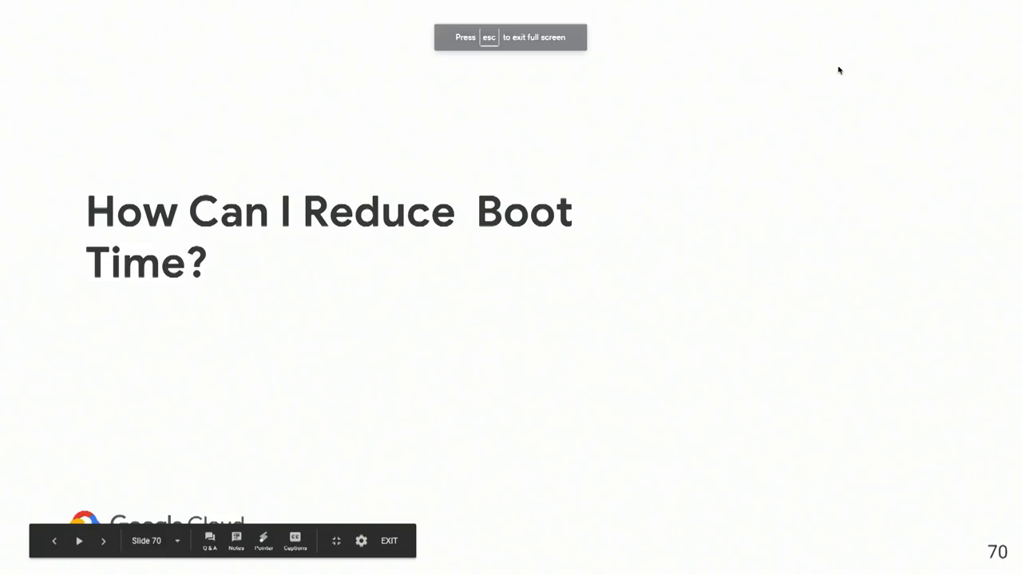
- Advance to slide 71, the diagram on getting the DL image name
{"action": "key", "text": "Right"}
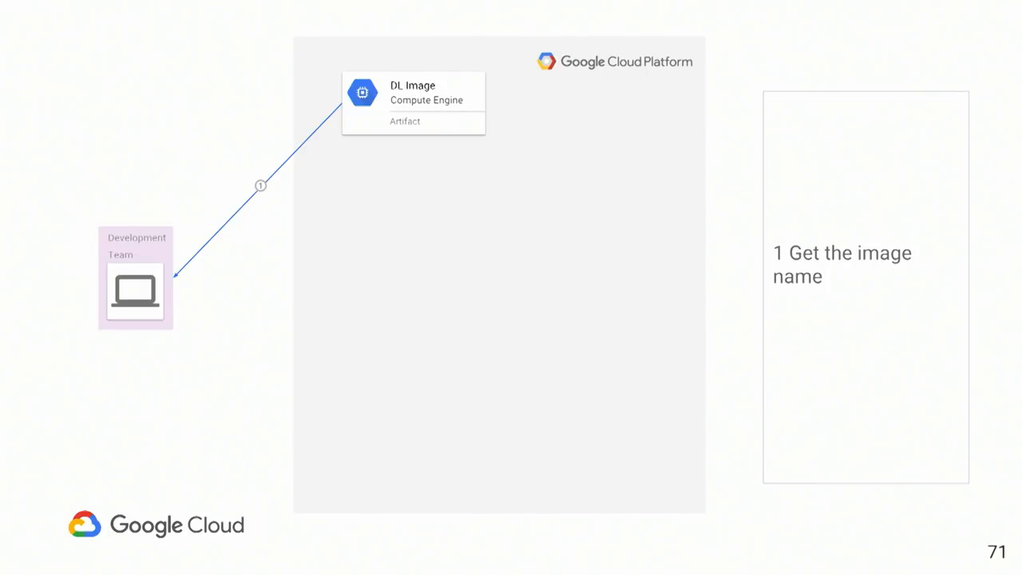
- Advance to slide 79 showing the Jupyter Lab instance-creation command with GPU flags
{"action": "key", "text": "Right"}
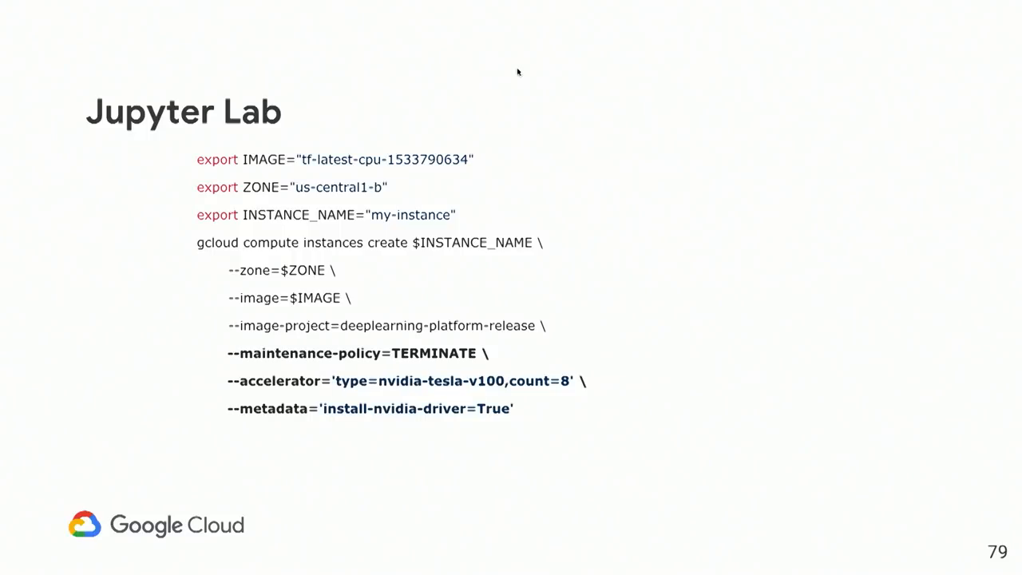
- Advance to slide 82 showing the gssh helper function
{"action": "key", "text": "Right"}
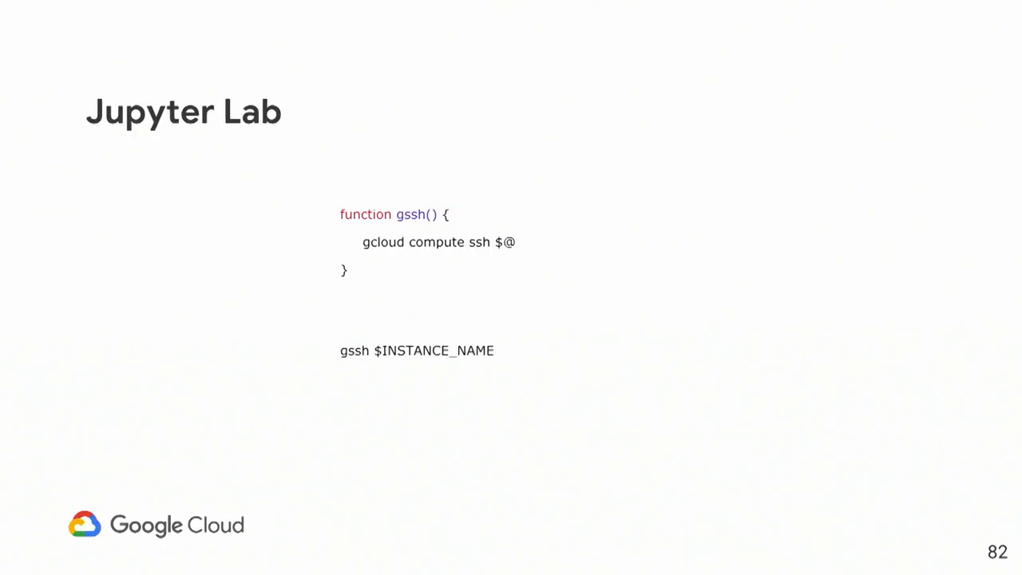
{"action": "key", "text": "Right"}
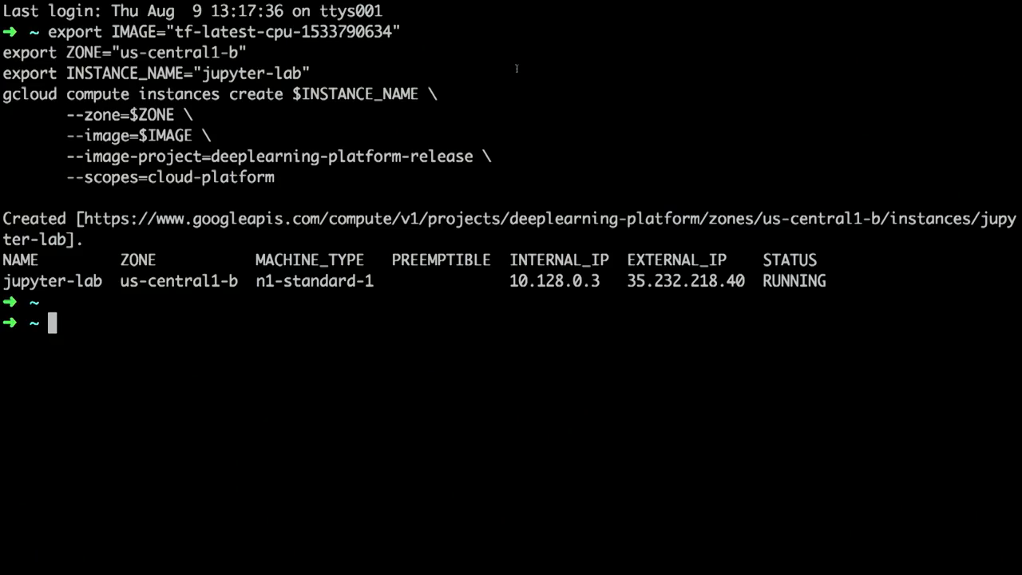
- Run the saved gssh command in Terminal, forwarding jupyter-lab port 8080 to localhost
{"action": "key", "text": "Cmd+Tab"}
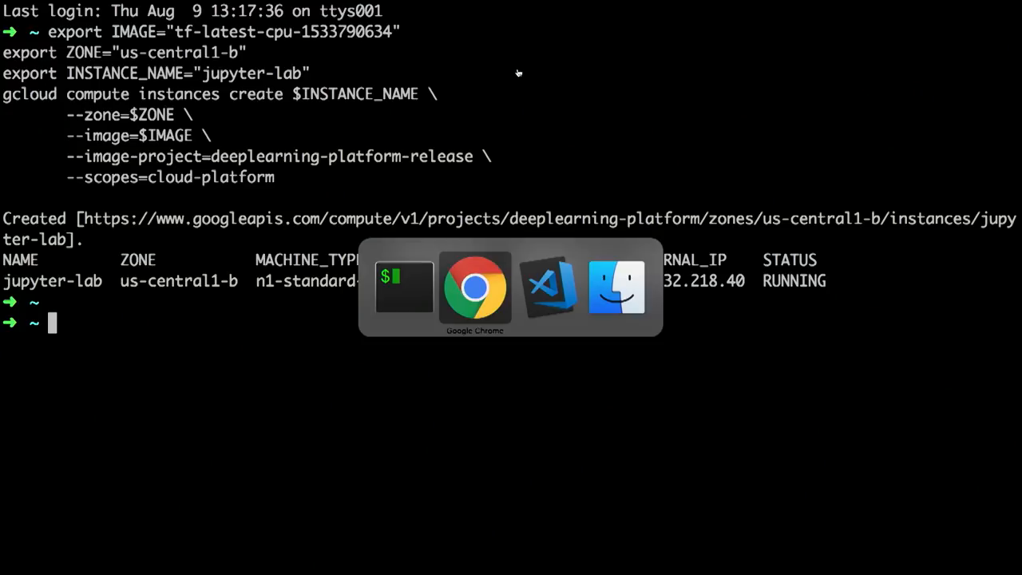
{"action": "left_click", "coordinate": [547, 288]}
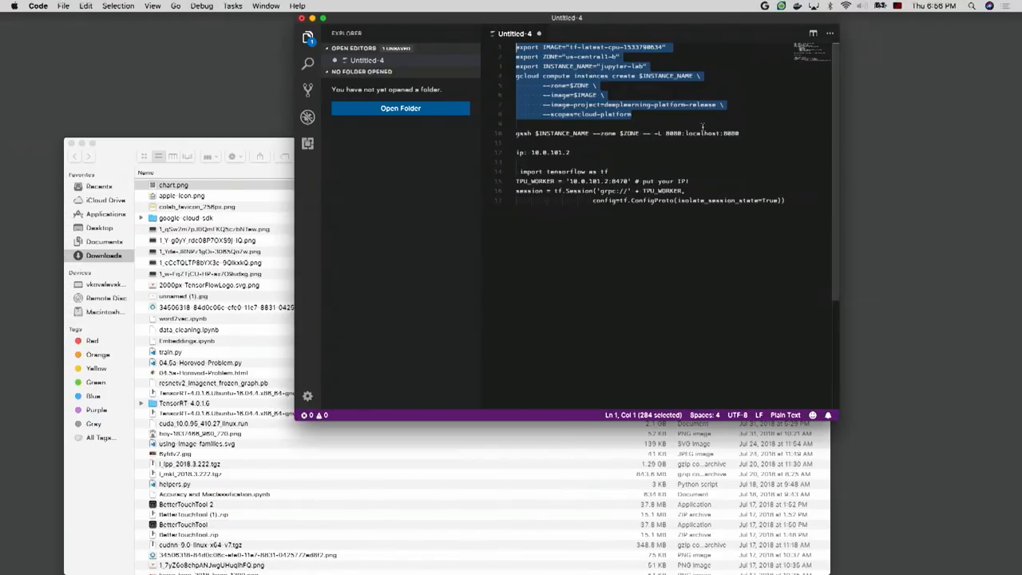
{"action": "left_click", "coordinate": [516, 133]}
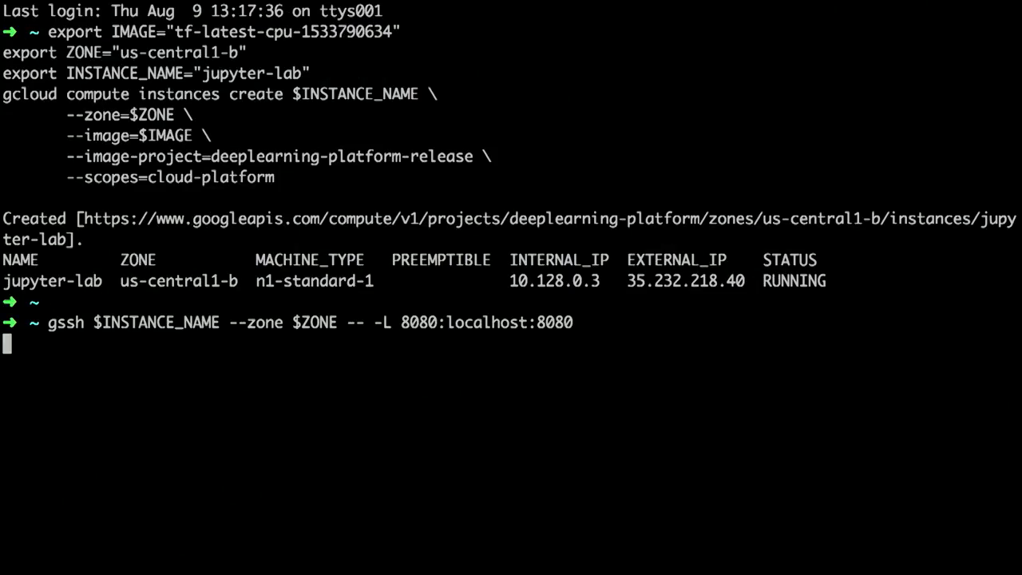
{"action": "key", "text": "Return"}
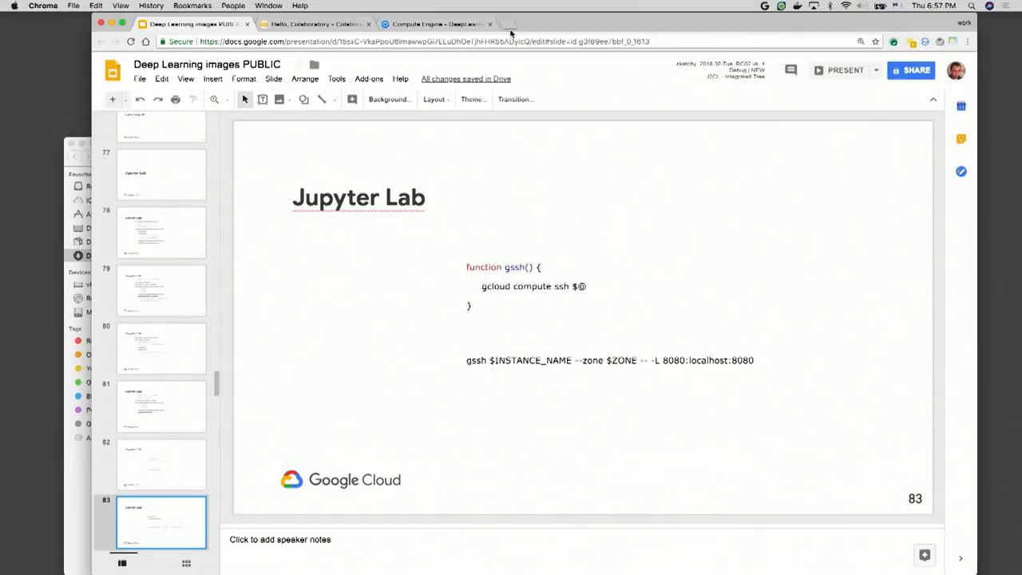
- Open JupyterLab at localhost:8080 in a new browser tab
{"action": "left_click", "coordinate": [519, 24]}
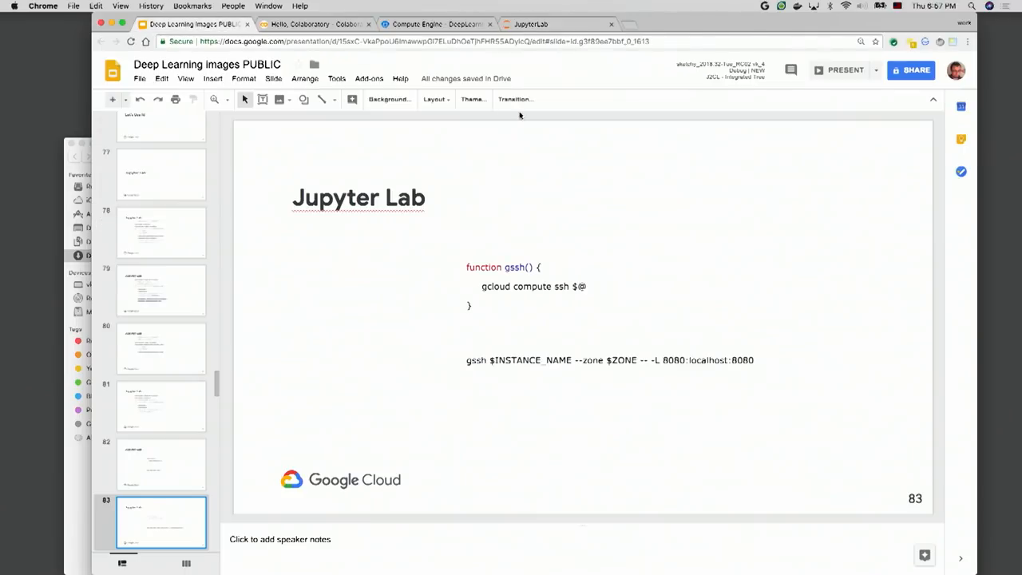
{"action": "scroll", "scroll_direction": "down", "scroll_amount": 3}
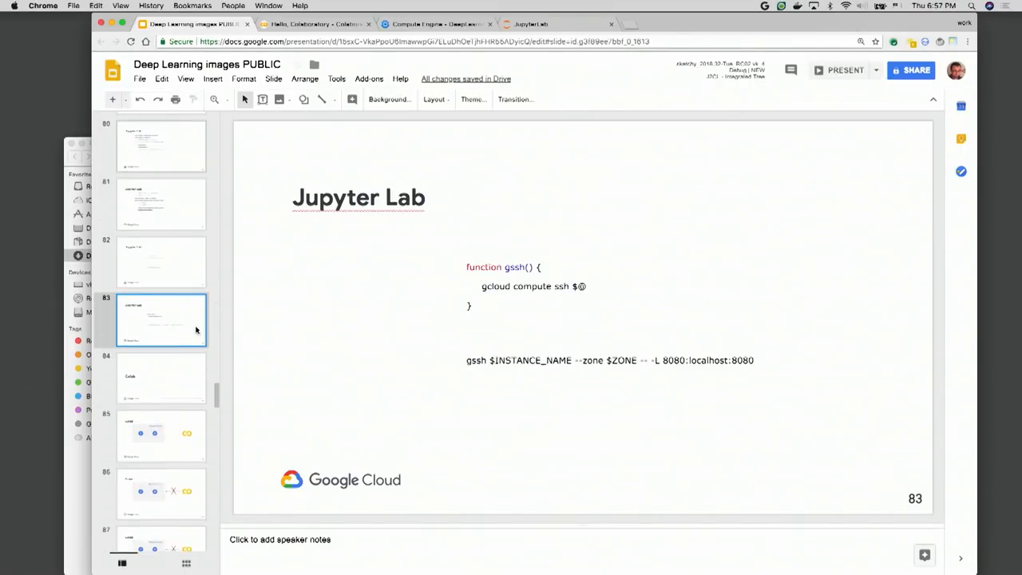
- Show slide 84, Colab, and open the Colaboratory welcome notebook
{"action": "left_click", "coordinate": [161, 378]}
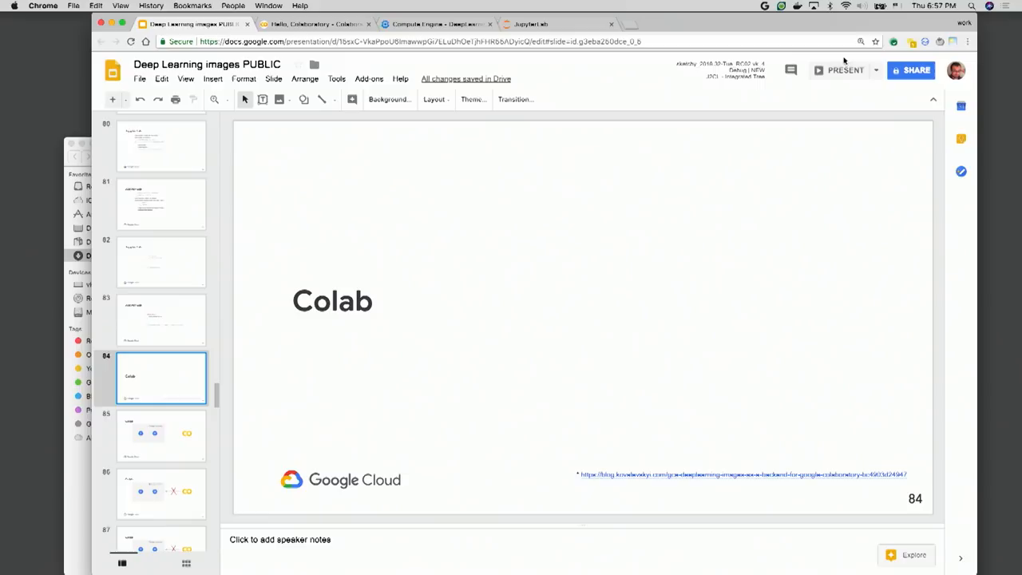
{"action": "left_click", "coordinate": [837, 71]}
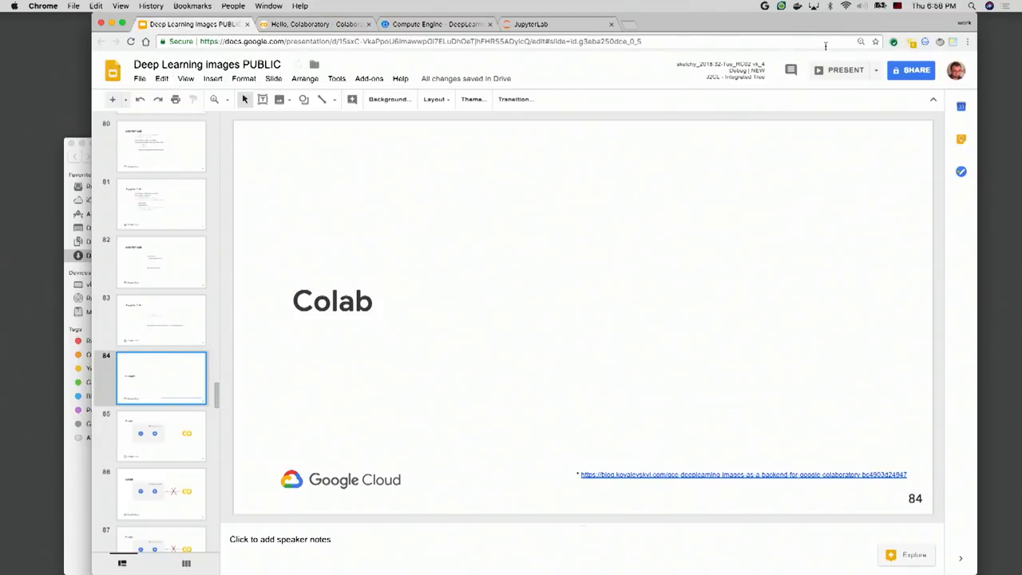
{"action": "left_click", "coordinate": [839, 70]}
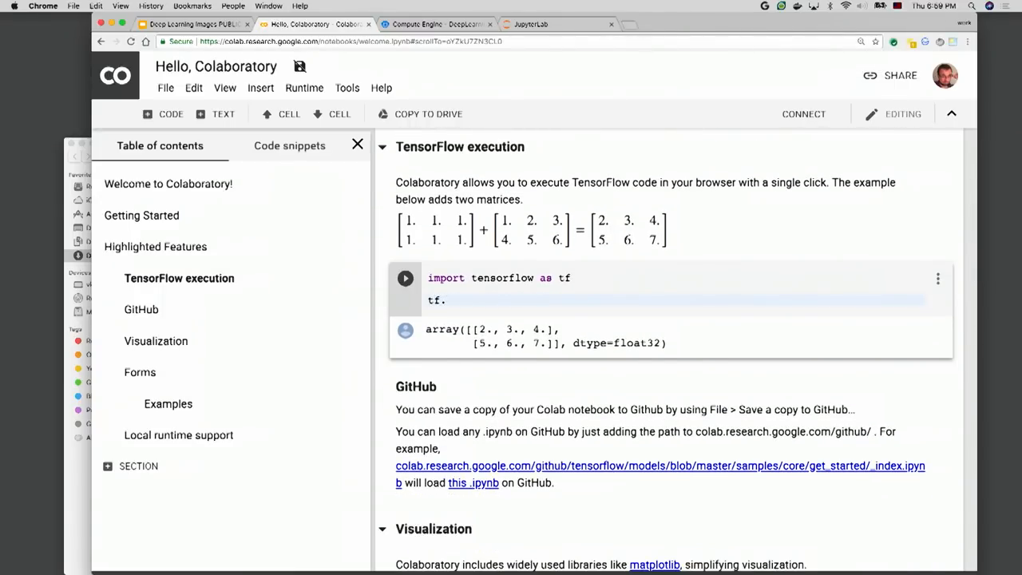
- Change the cell to tf.__version__ and run it, printing '1.9.0'
{"action": "type", "text": "__version"}
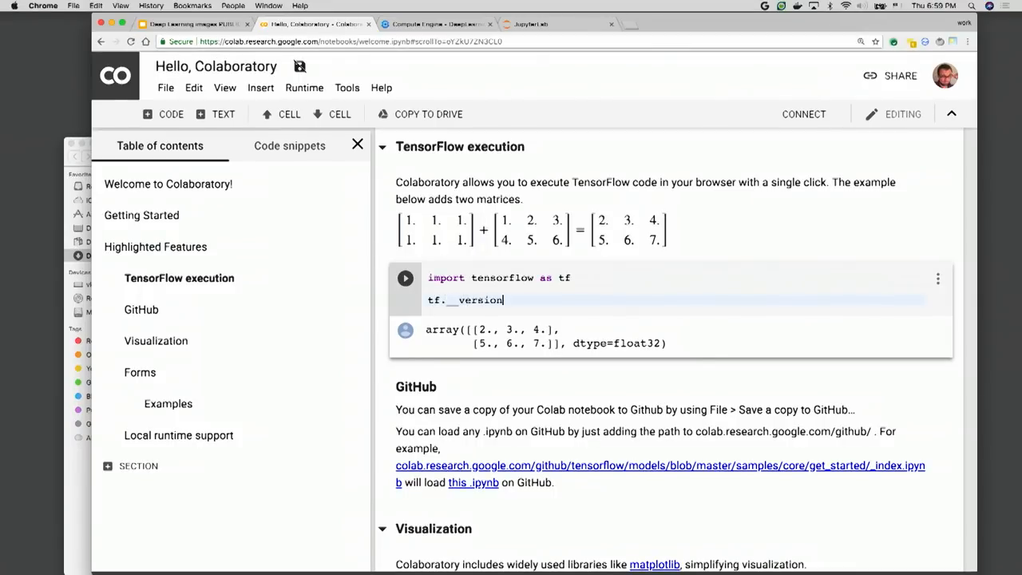
{"action": "left_click", "coordinate": [405, 278]}
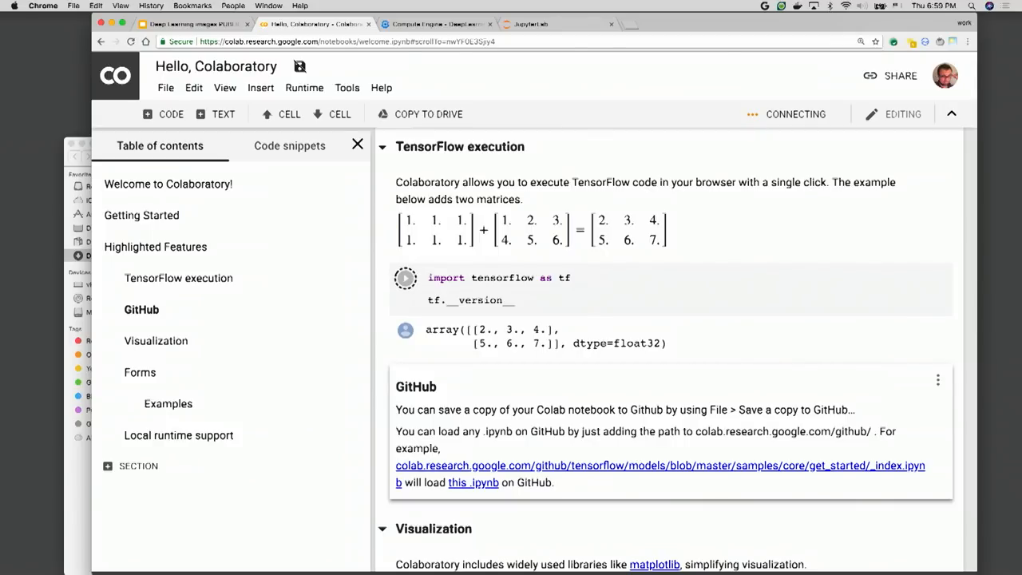
{"action": "left_click", "coordinate": [405, 277]}
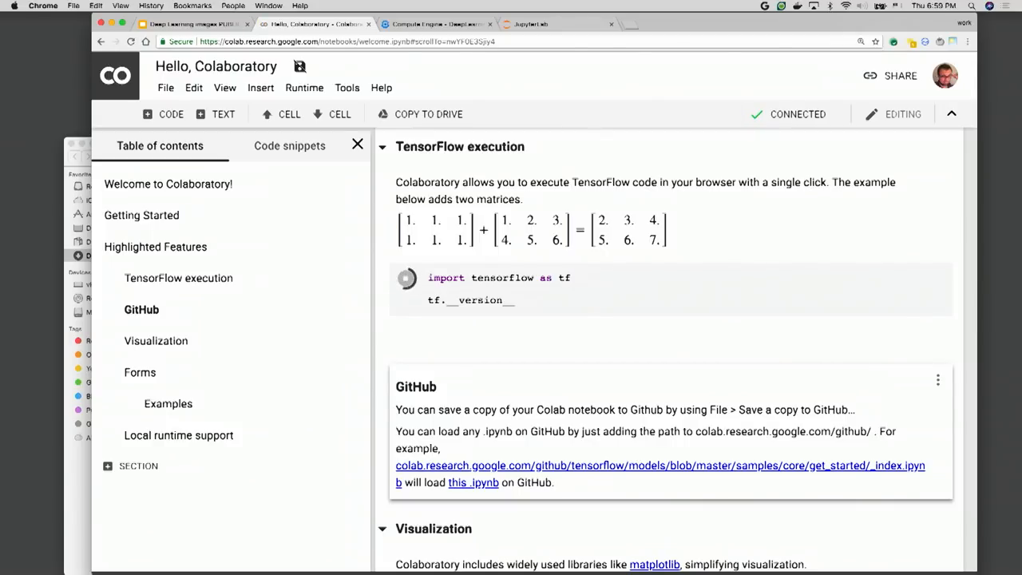
{"action": "left_click", "coordinate": [405, 277]}
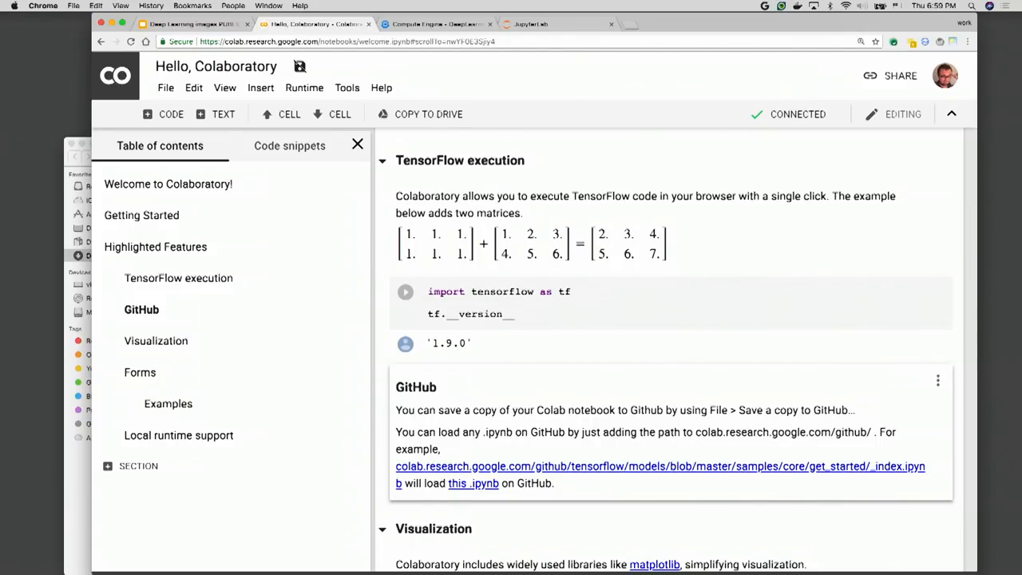
- Connect Colab to the local runtime on port 8080 and rerun the cell, showing '1.10.0'
{"action": "left_click", "coordinate": [405, 291]}
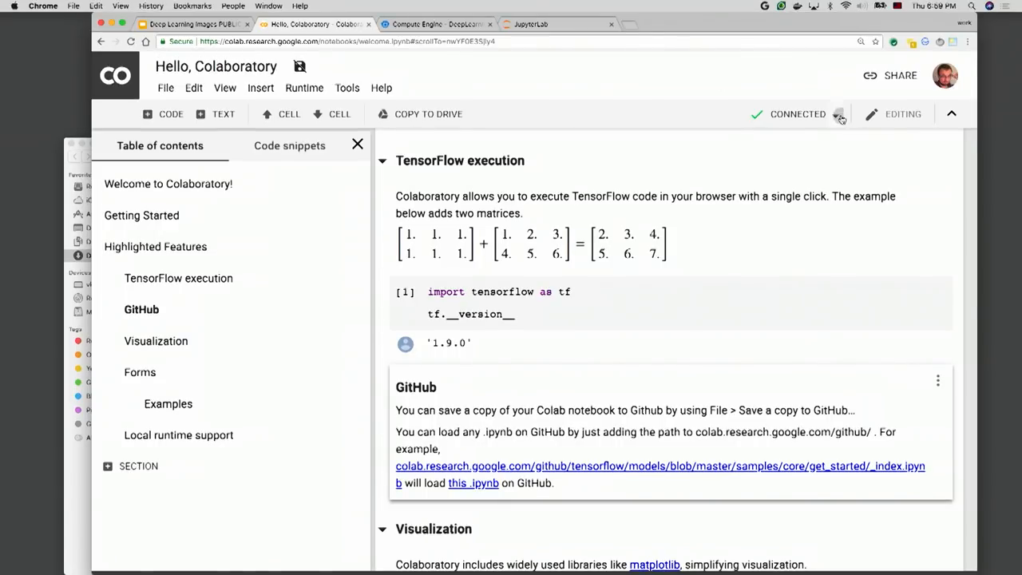
{"action": "left_click", "coordinate": [840, 113]}
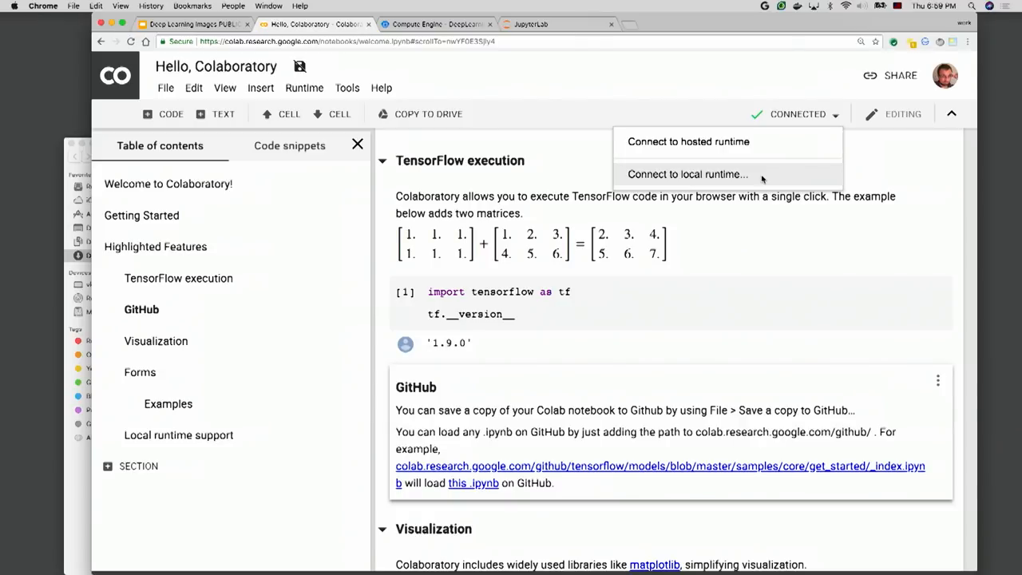
{"action": "left_click", "coordinate": [687, 174]}
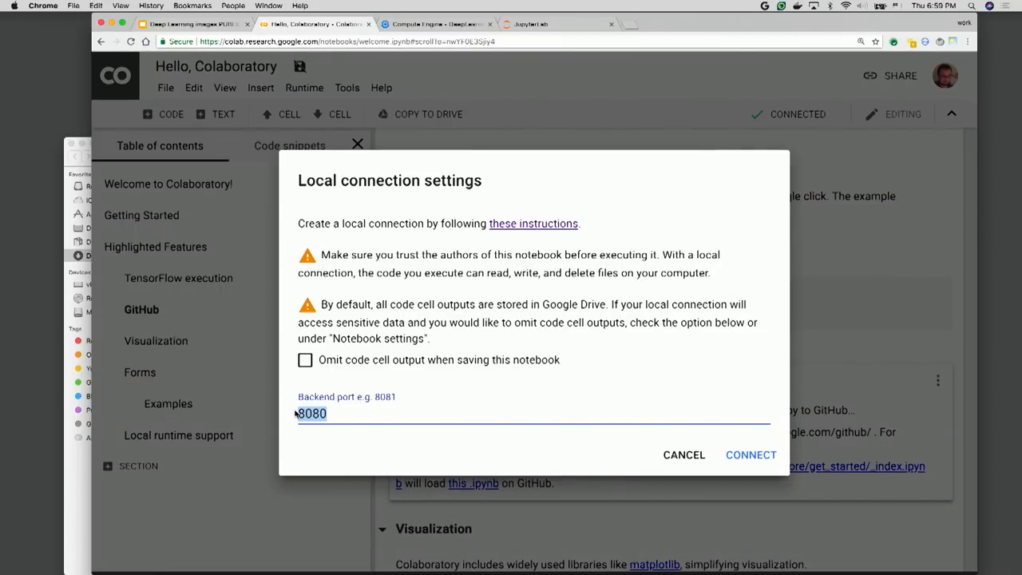
{"action": "left_click", "coordinate": [750, 455]}
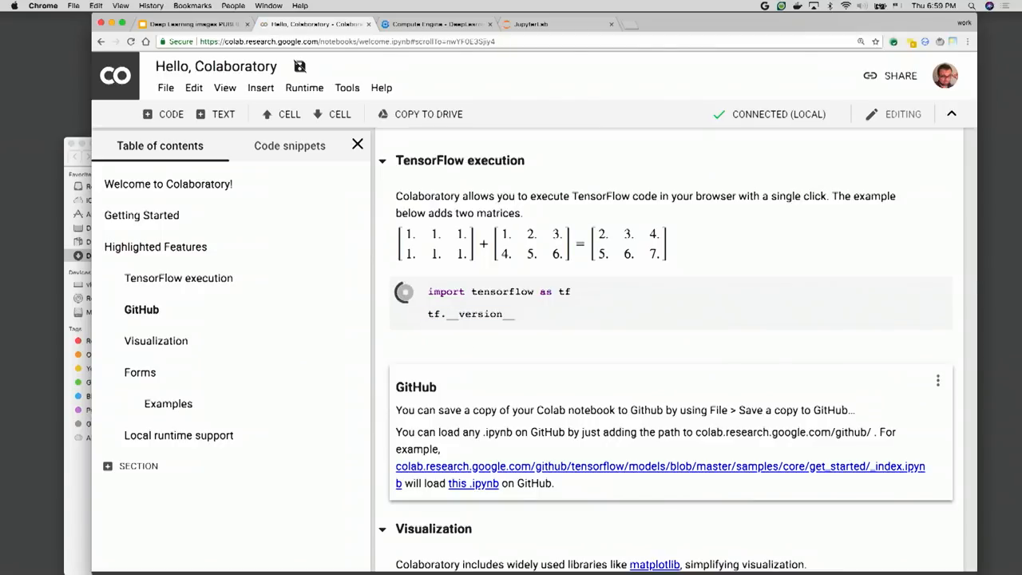
{"action": "left_click", "coordinate": [404, 291]}
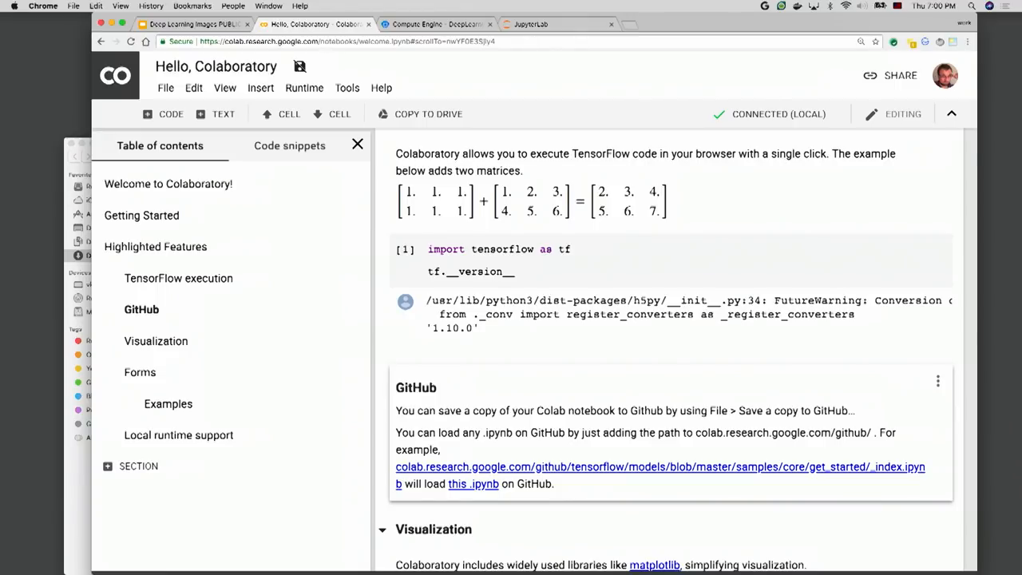
{"action": "left_click", "coordinate": [165, 88]}
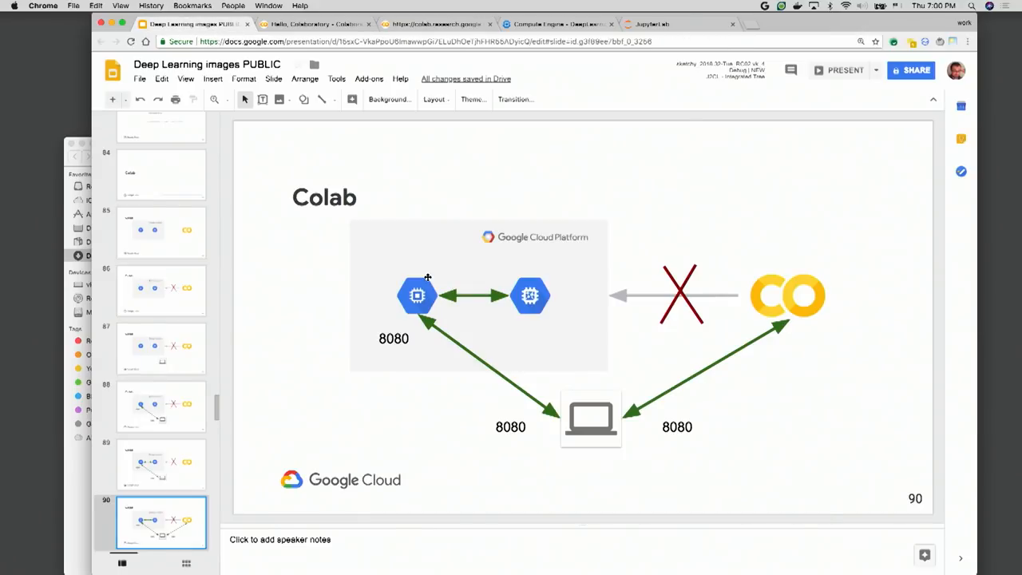
- Open slide 92's TPU session code and paste it into the Colab cell
{"action": "left_click", "coordinate": [161, 373]}
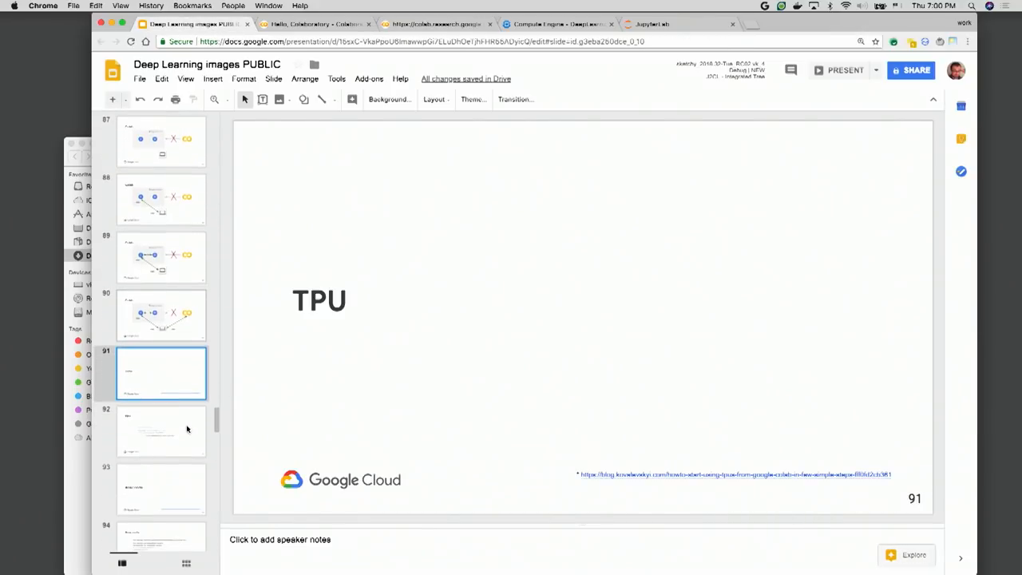
{"action": "left_click", "coordinate": [160, 430]}
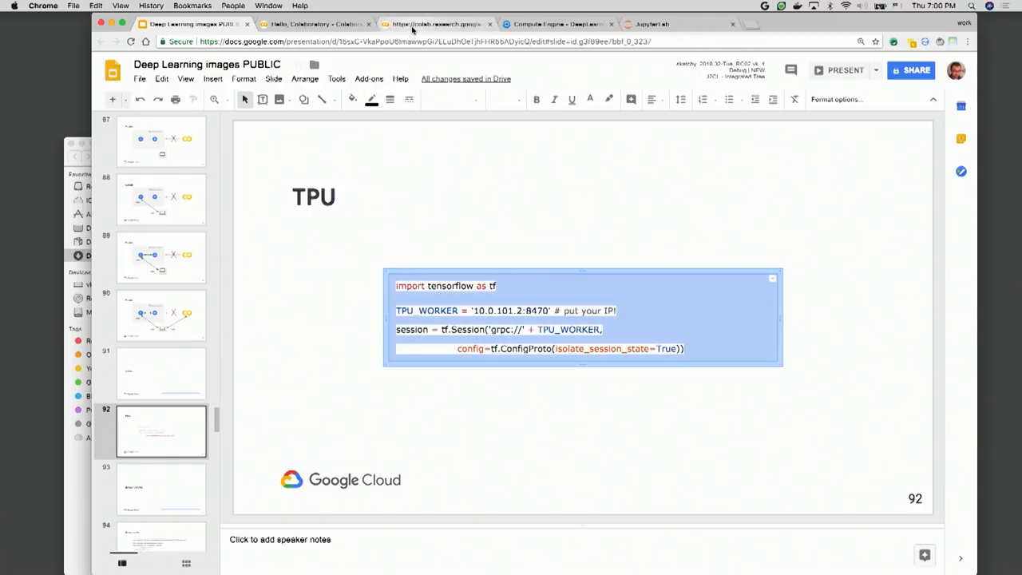
{"action": "left_click", "coordinate": [308, 24]}
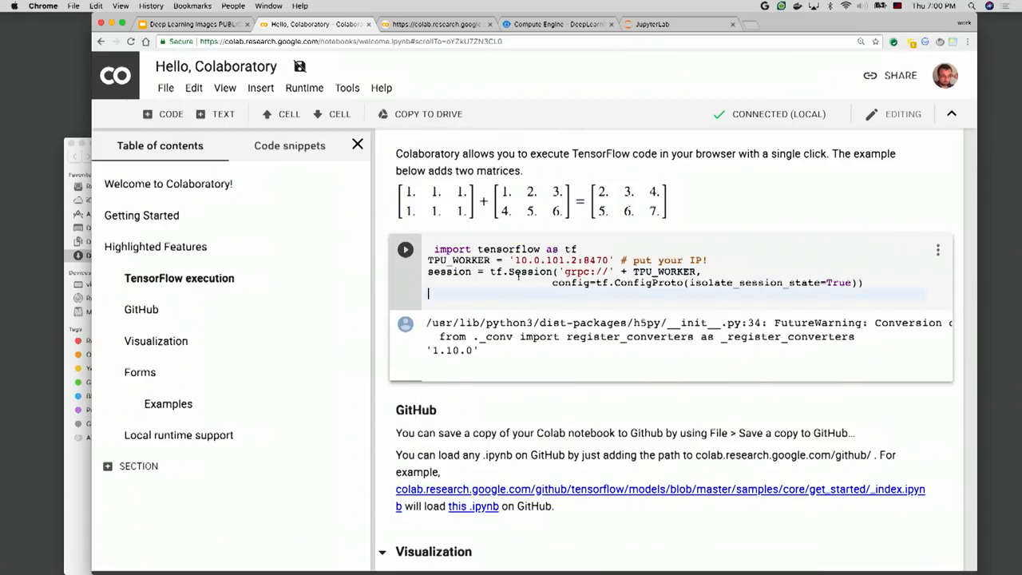
- Compare the TPU_WORKER IP with node-1's internal IP 10.0.101.2 in Compute Engine TPUs
{"action": "double_click", "coordinate": [563, 259]}
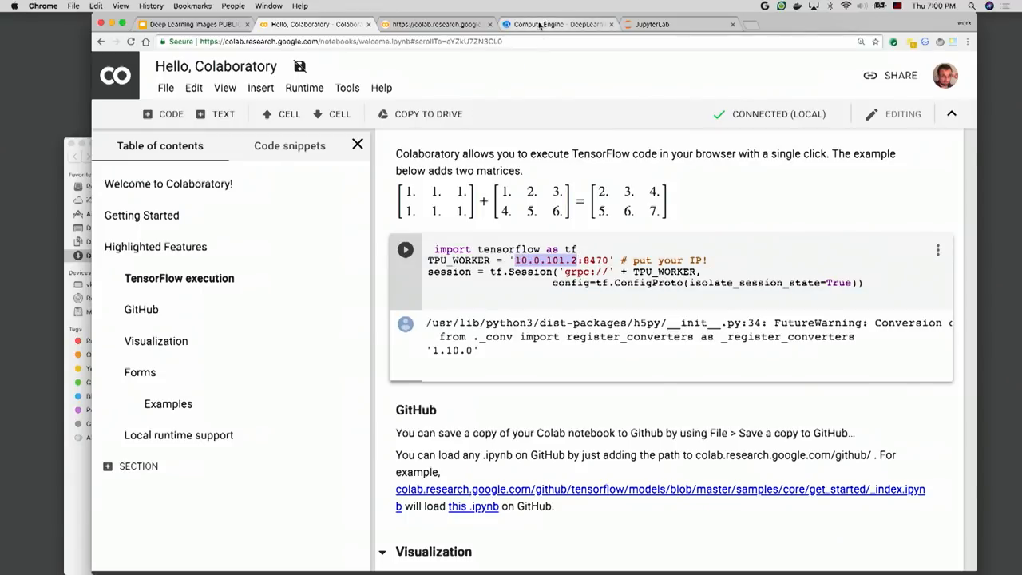
{"action": "left_click", "coordinate": [543, 24]}
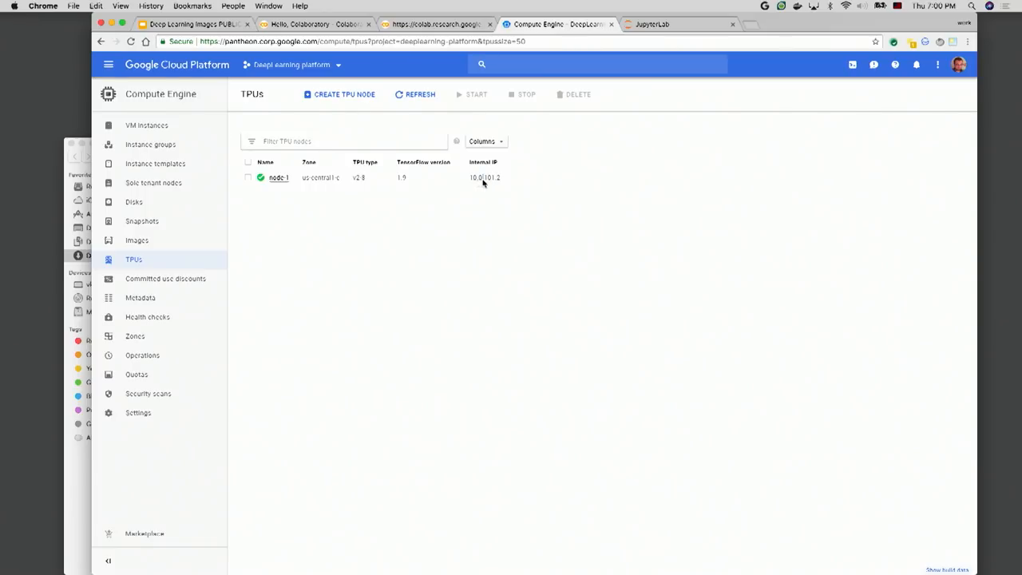
{"action": "left_click", "coordinate": [307, 24]}
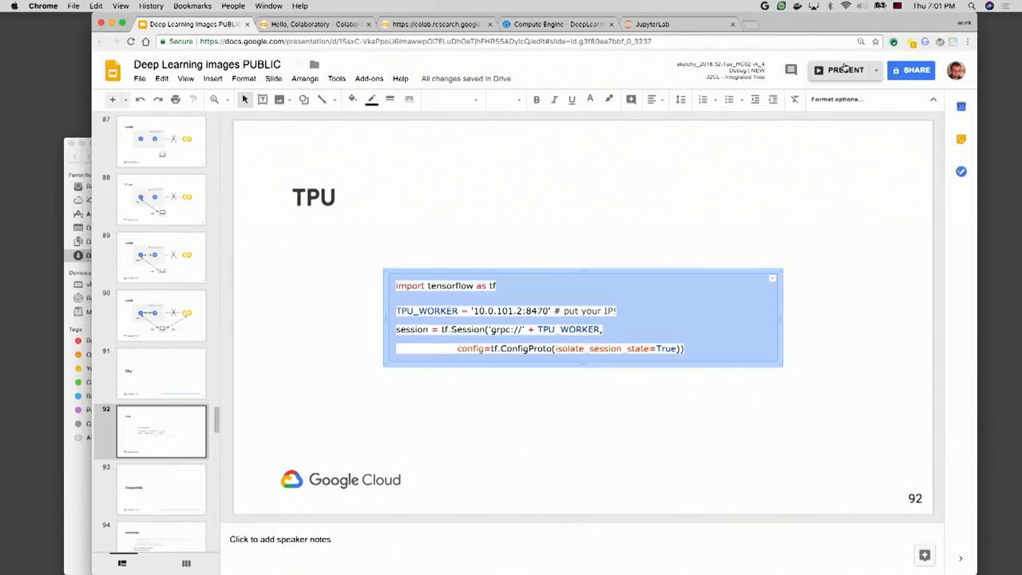
- Present the deck full screen and advance to slide 99, 'Ways To Use Images'
{"action": "left_click", "coordinate": [844, 69]}
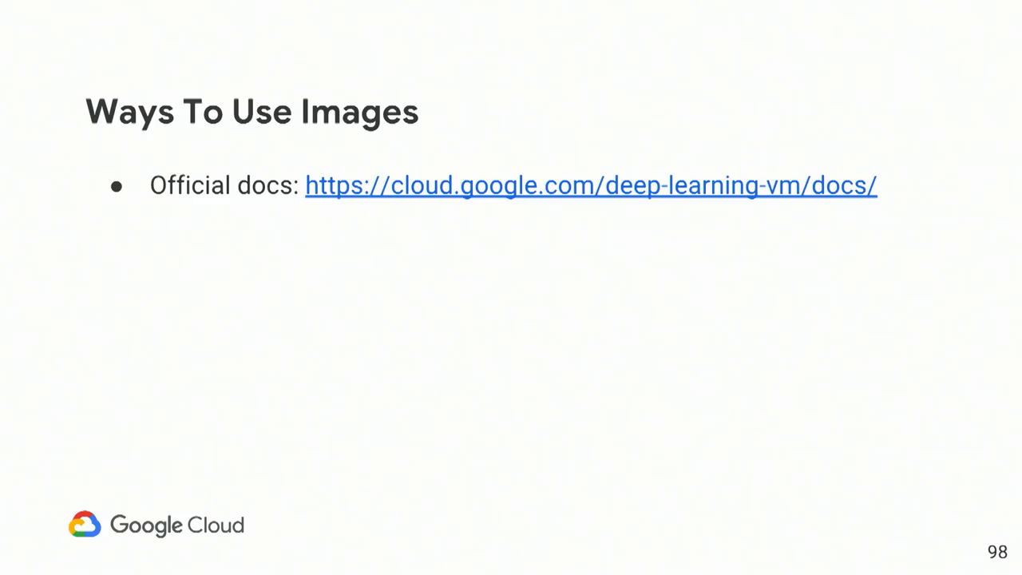
{"action": "key", "text": "Right"}
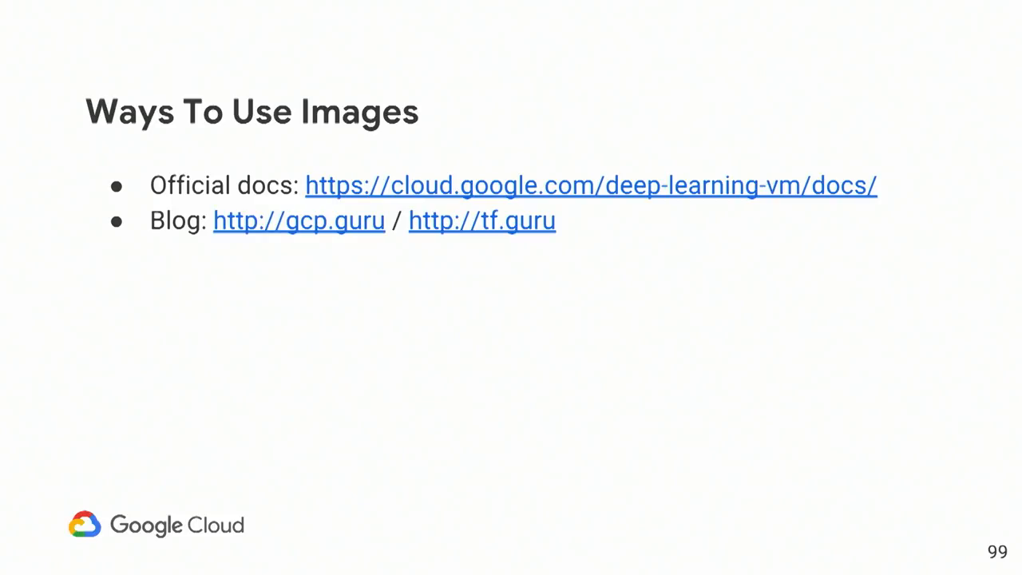